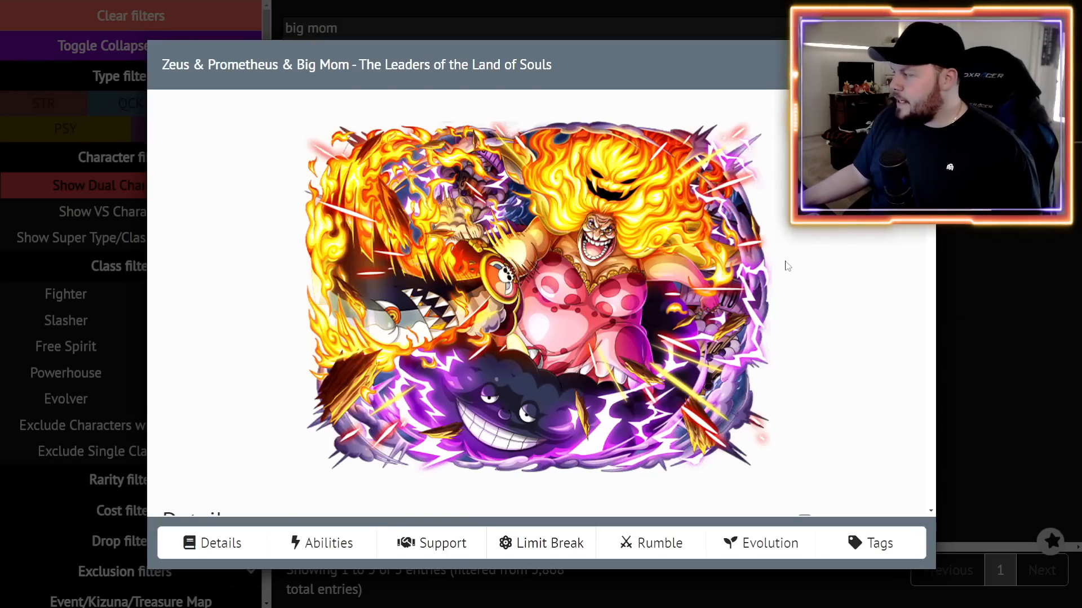
mouse_move(668, 289)
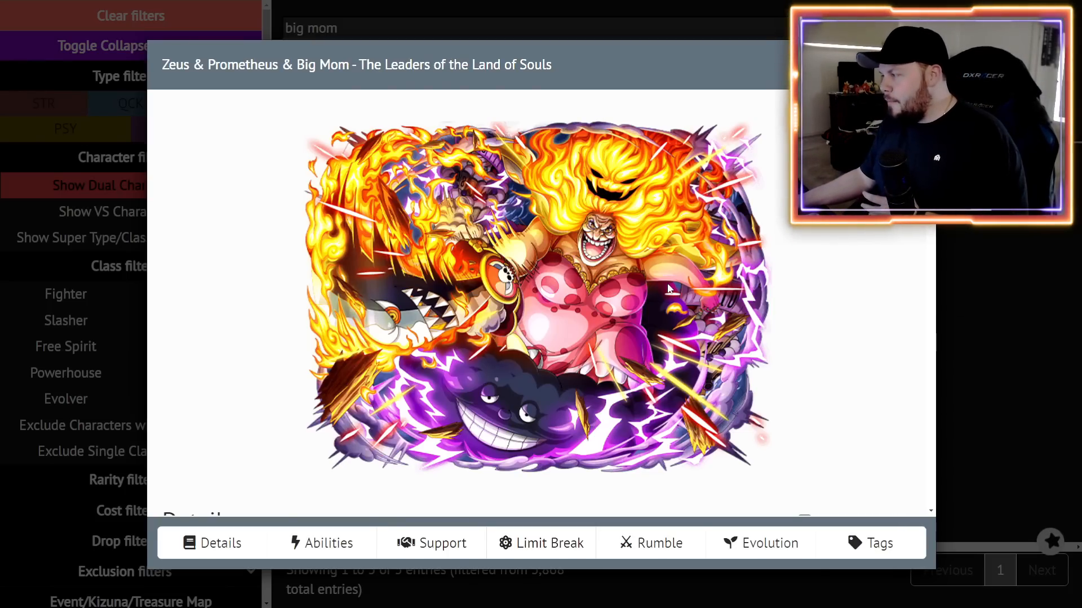
mouse_move(652, 291)
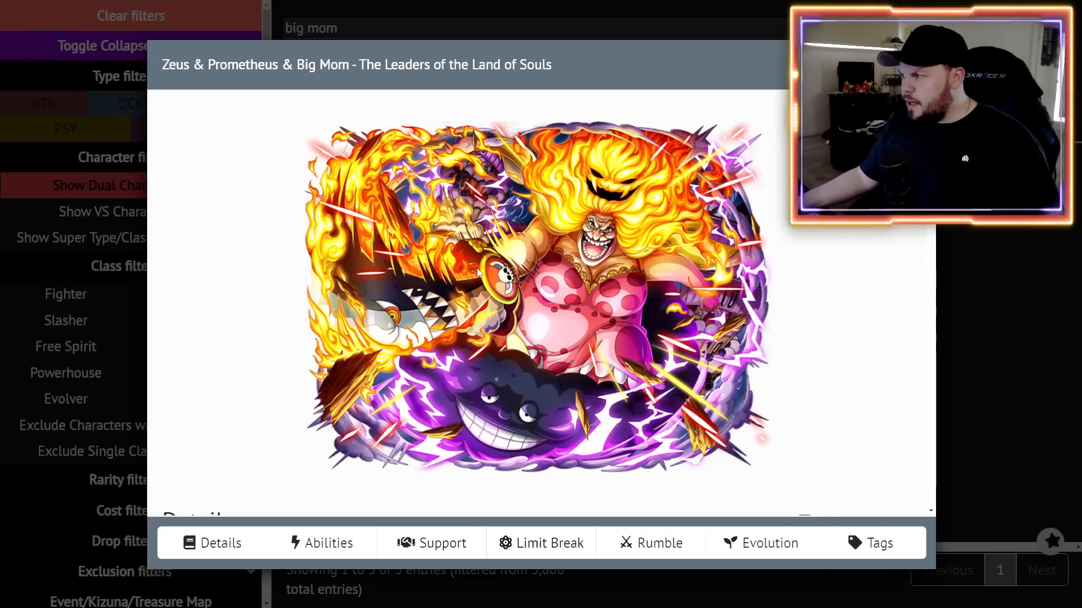
mouse_move(463, 299)
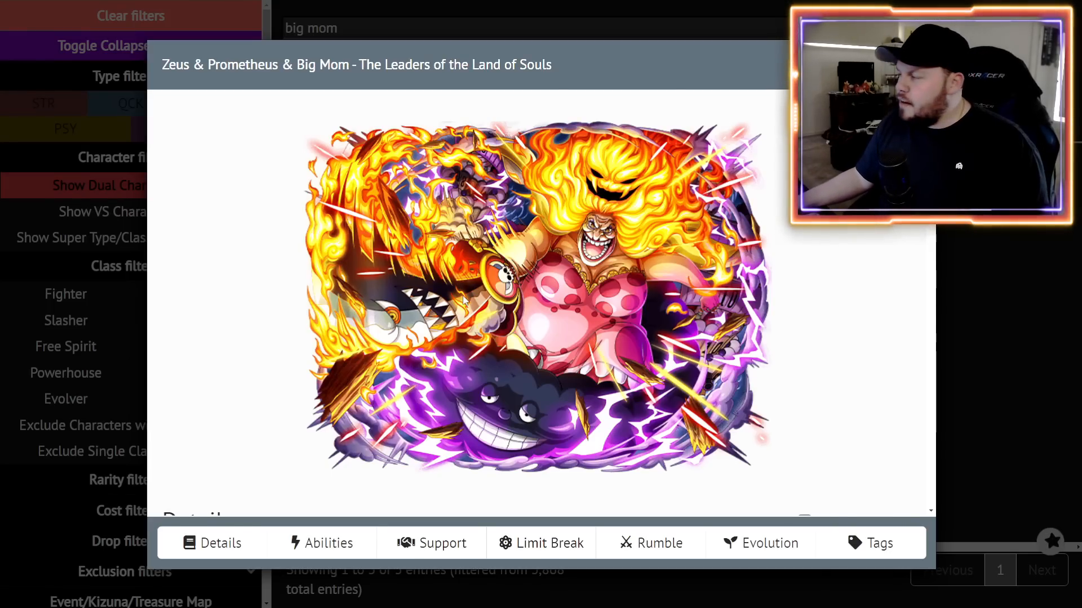
- Scroll the character popup down to the Details section (Powerhouse/Striker, INT, 6 stars, cost 55)
scroll(down, 3)
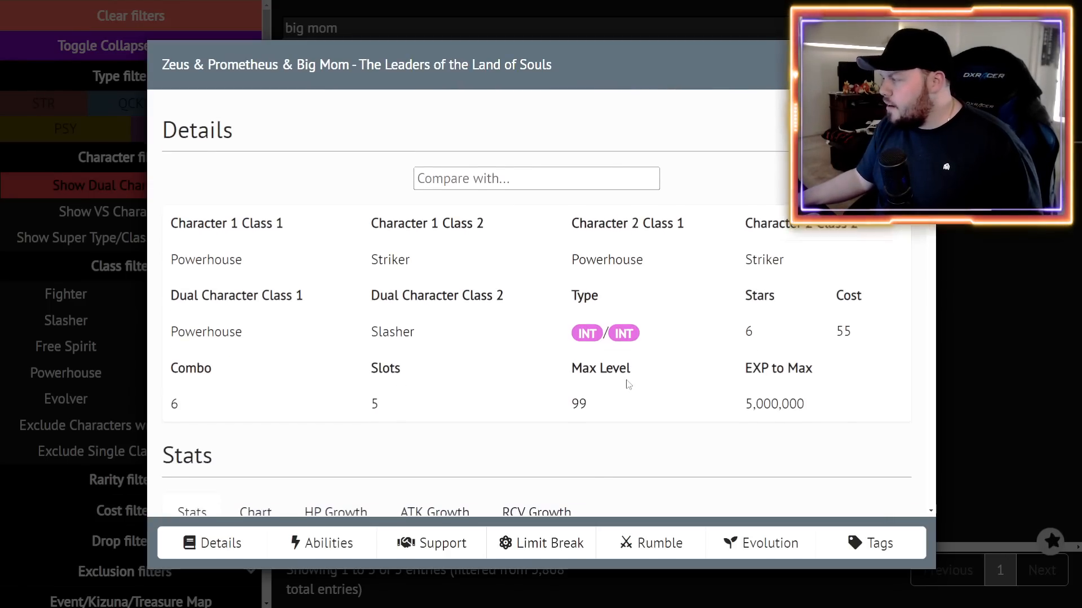
- Jump to the Abilities section showing the three captain abilities (3.25x or 4x ATK)
click(322, 543)
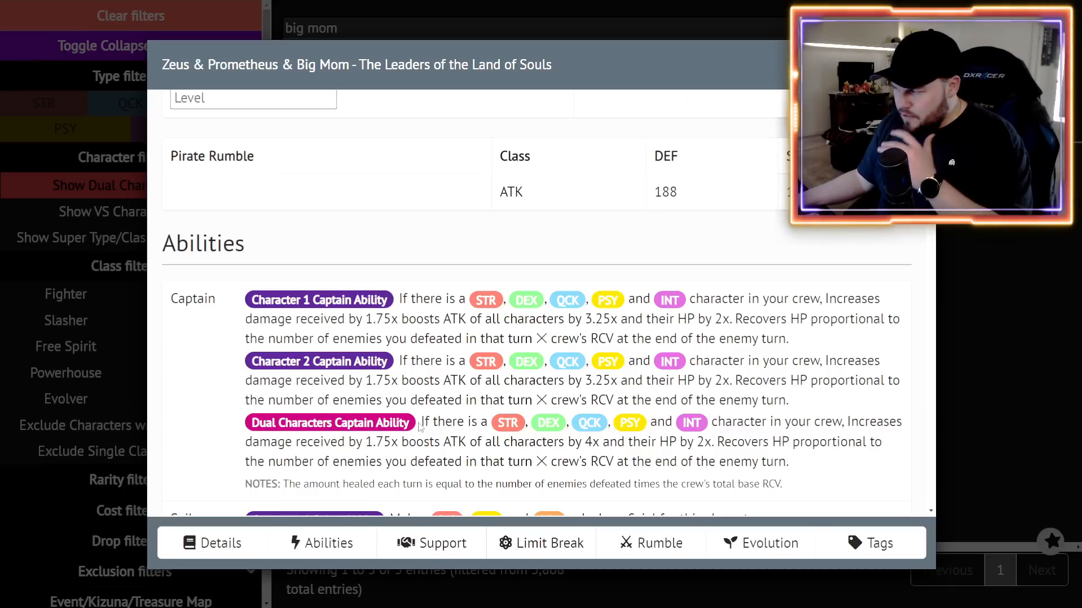
- Highlight the dual captain ability lines, including the healing clause, then bring the Notepad captain draft forward
drag(420, 421, 708, 422)
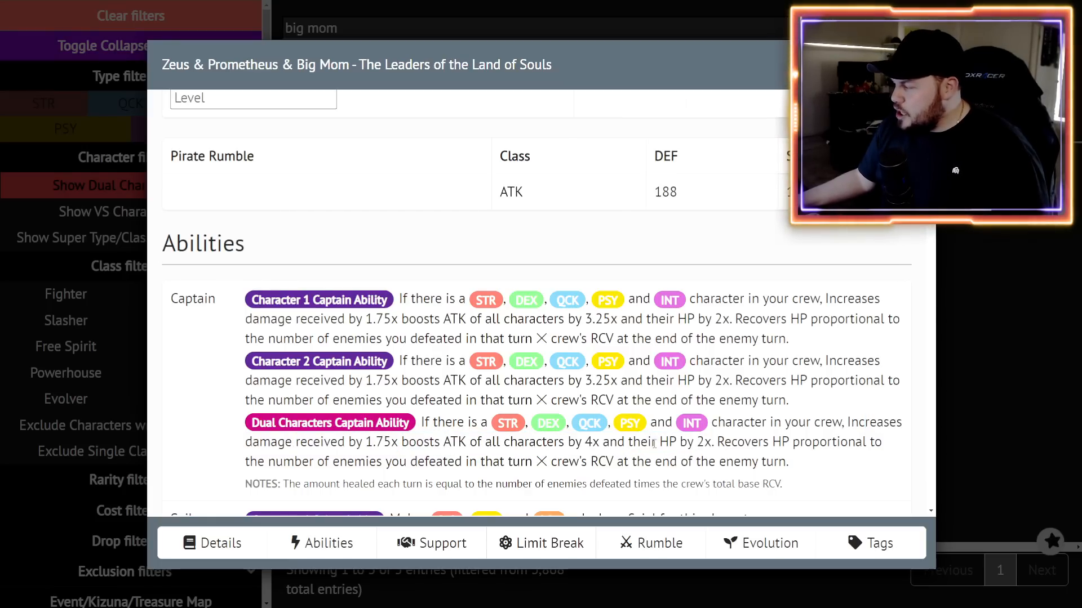
drag(626, 441, 714, 441)
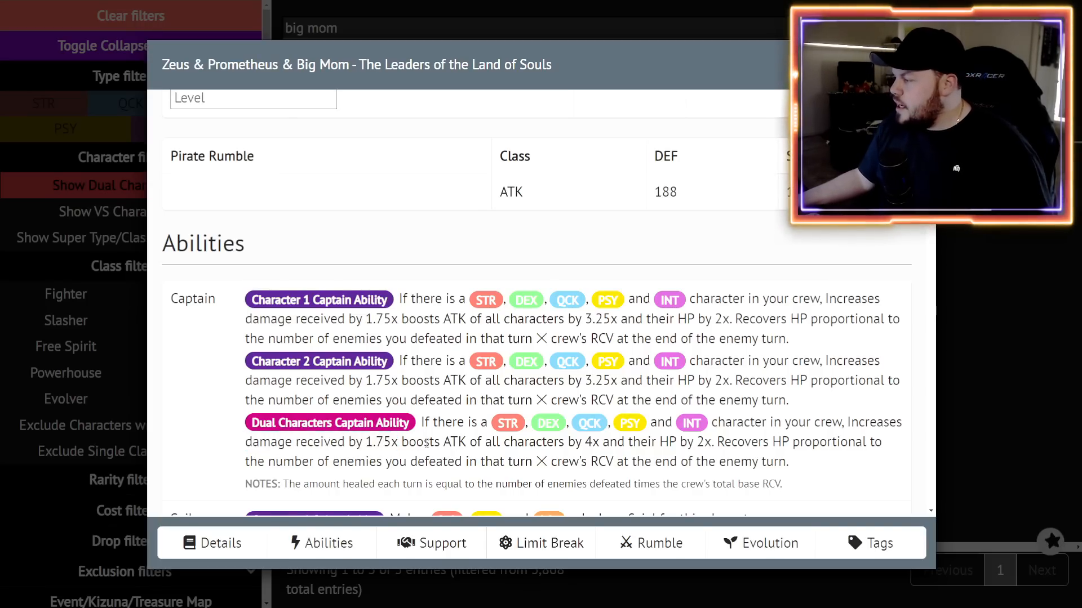
drag(426, 442, 601, 441)
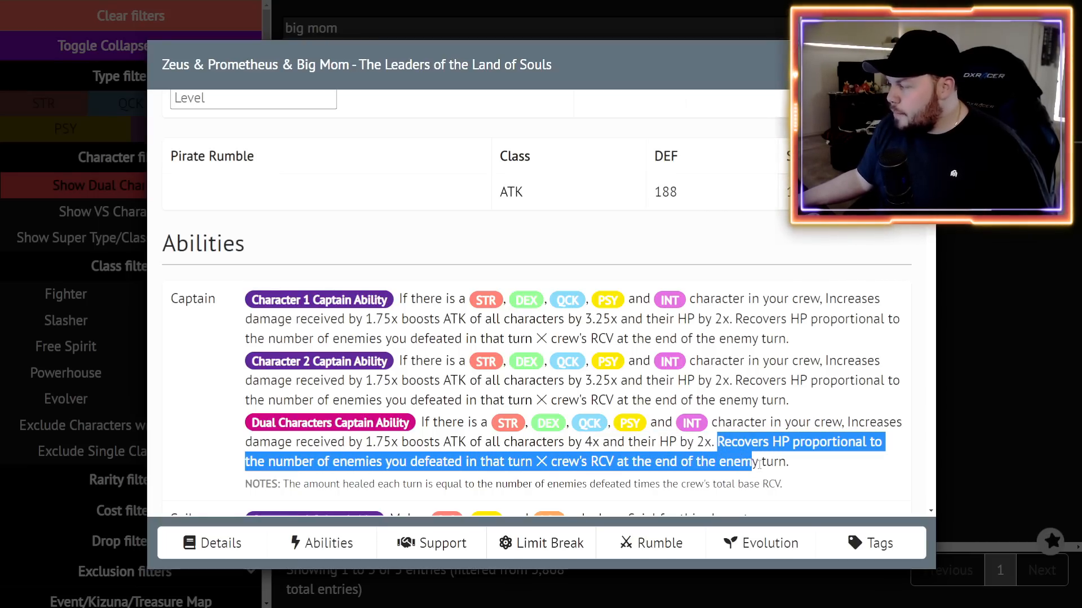
click(803, 471)
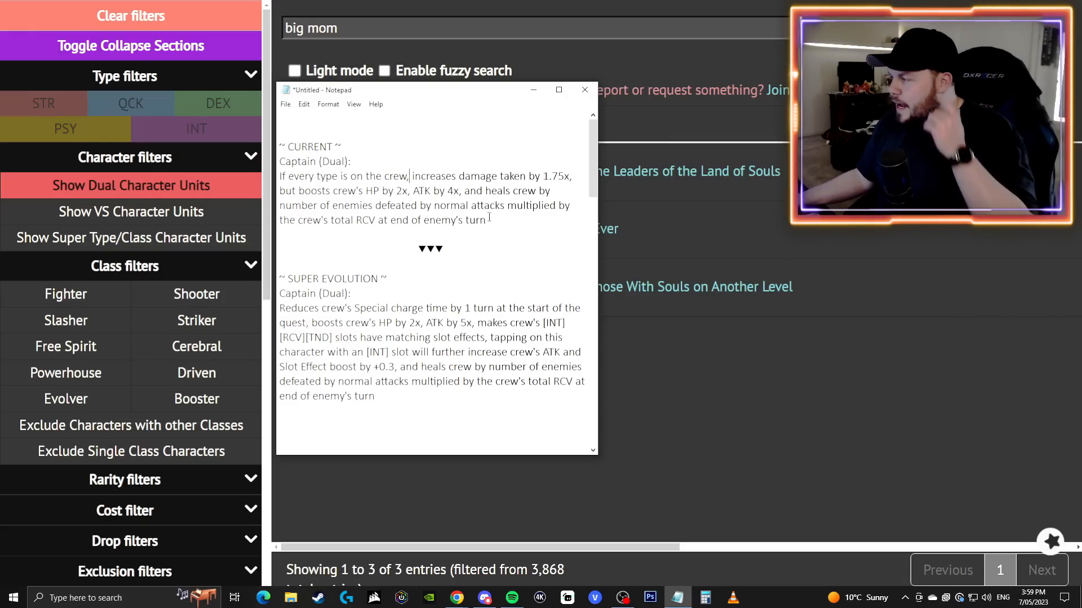
drag(279, 176, 487, 220)
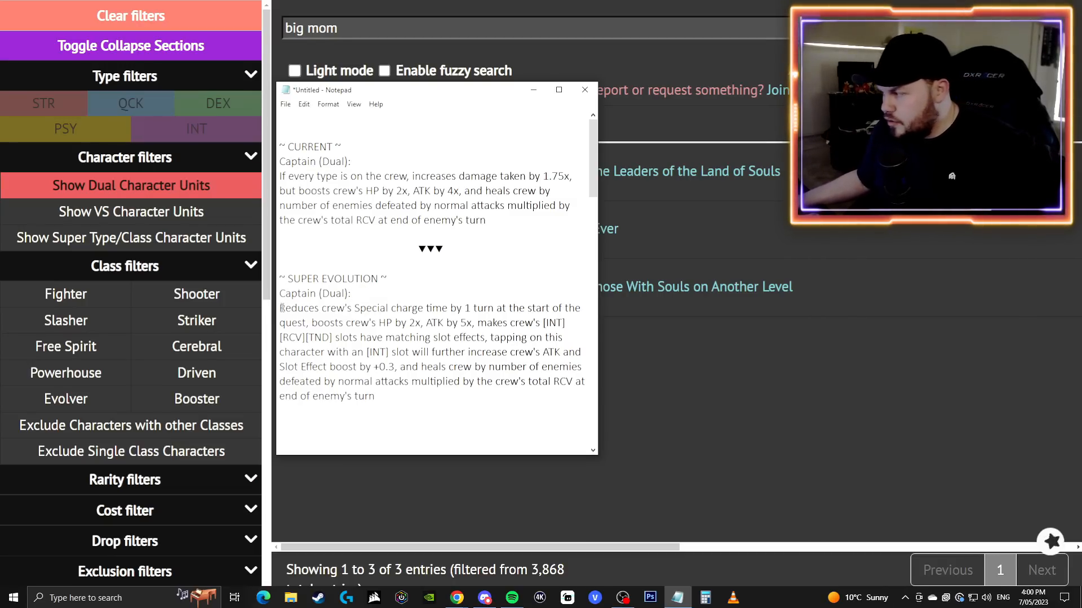
drag(279, 308, 550, 308)
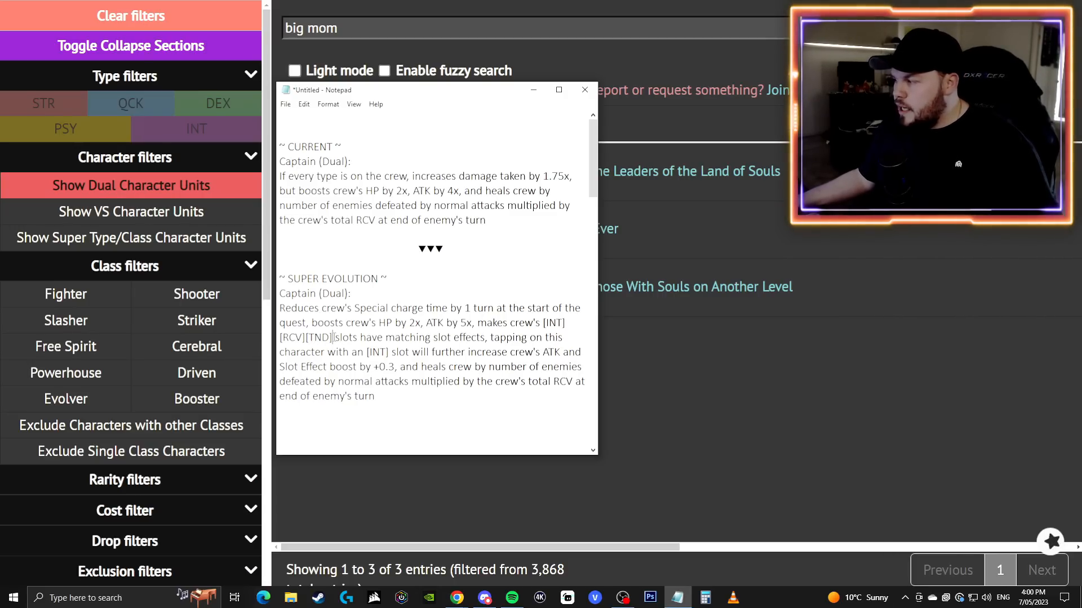
double_click(318, 337)
text( s)
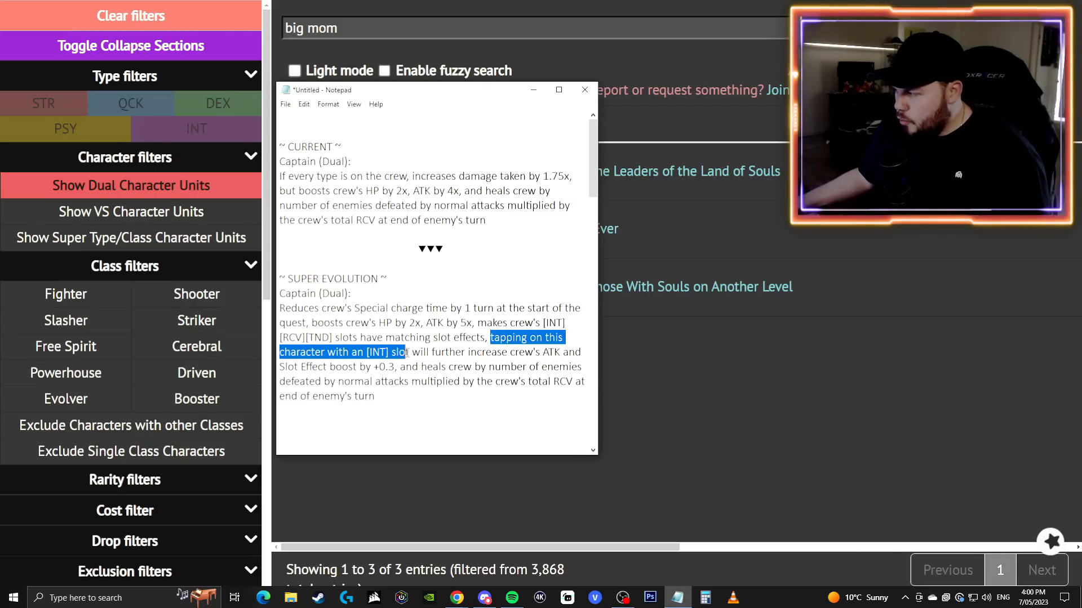
- Highlight the draft's INT slot clause through the +0.3 boost before returning to the database Special section
drag(407, 351, 370, 367)
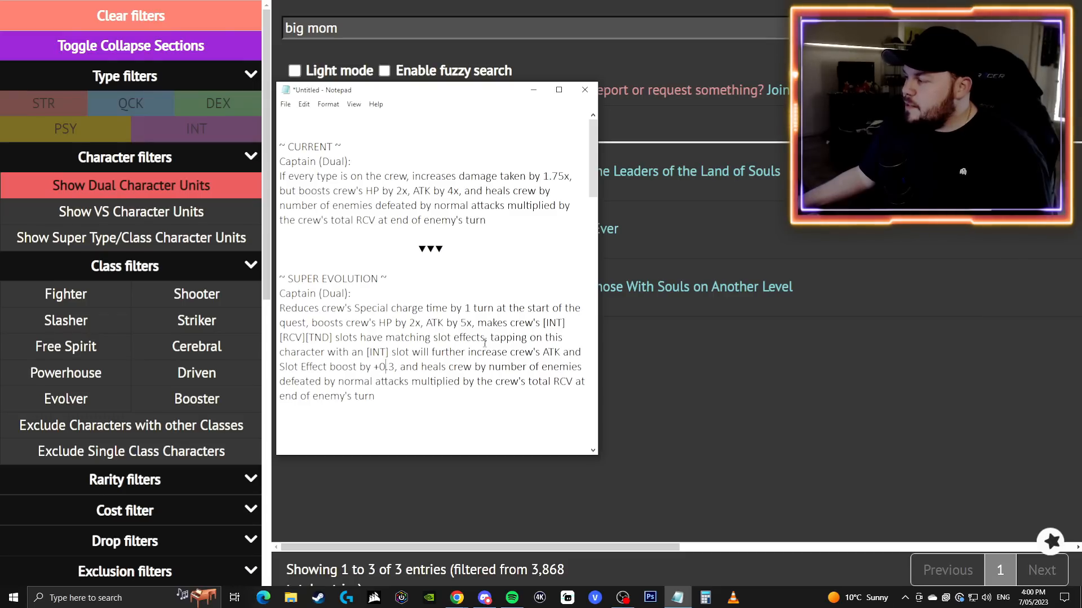
drag(487, 337, 395, 366)
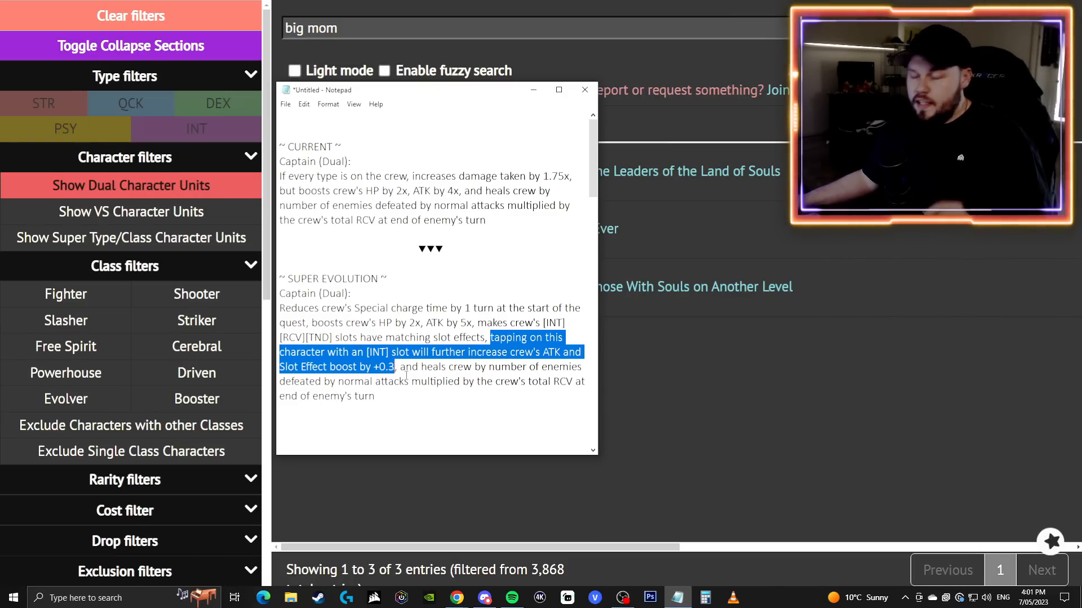
drag(399, 366, 375, 396)
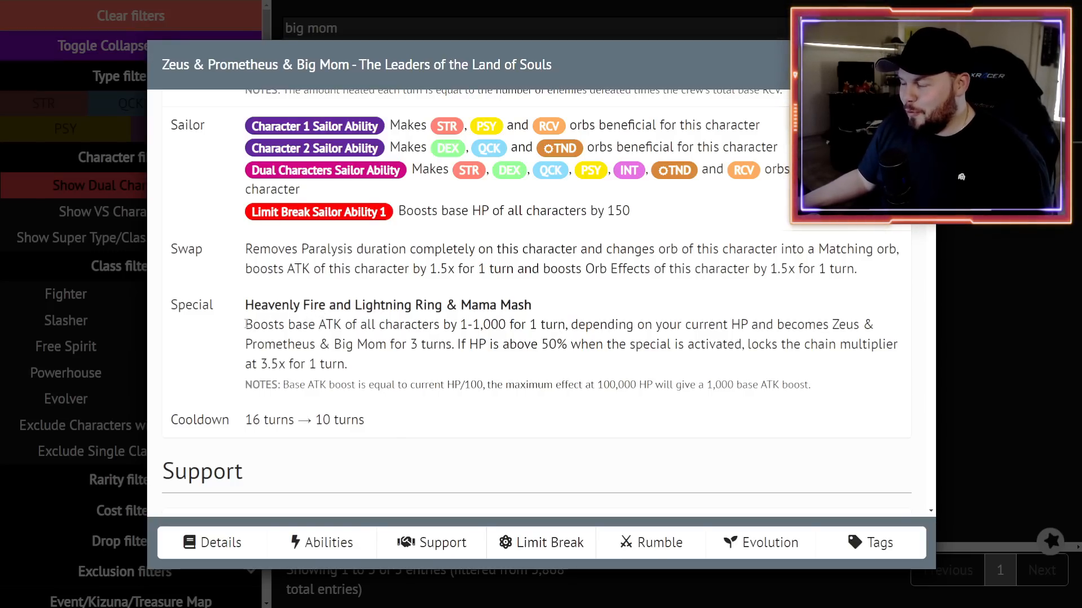
- Highlight the Special's transformation clause and following lines, then bring the Notepad special draft forward
drag(245, 324, 357, 325)
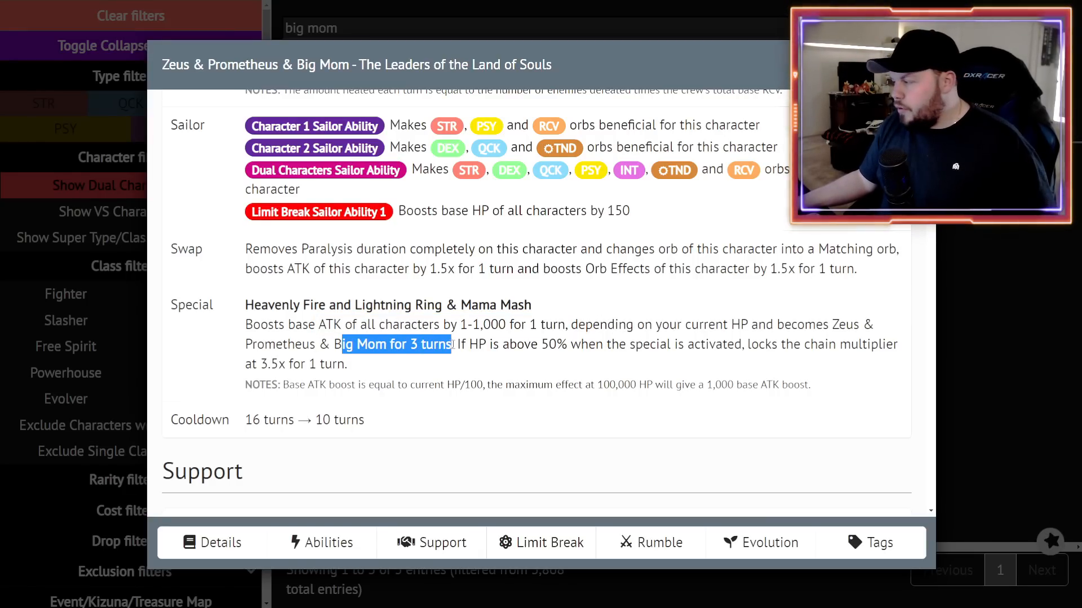
drag(462, 345, 589, 344)
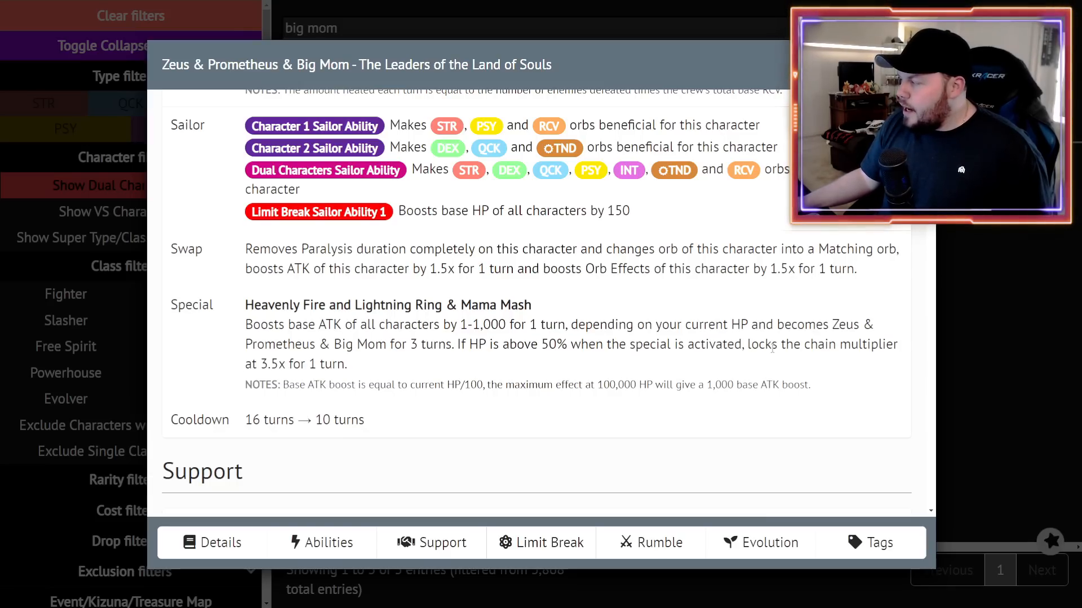
drag(746, 345, 348, 364)
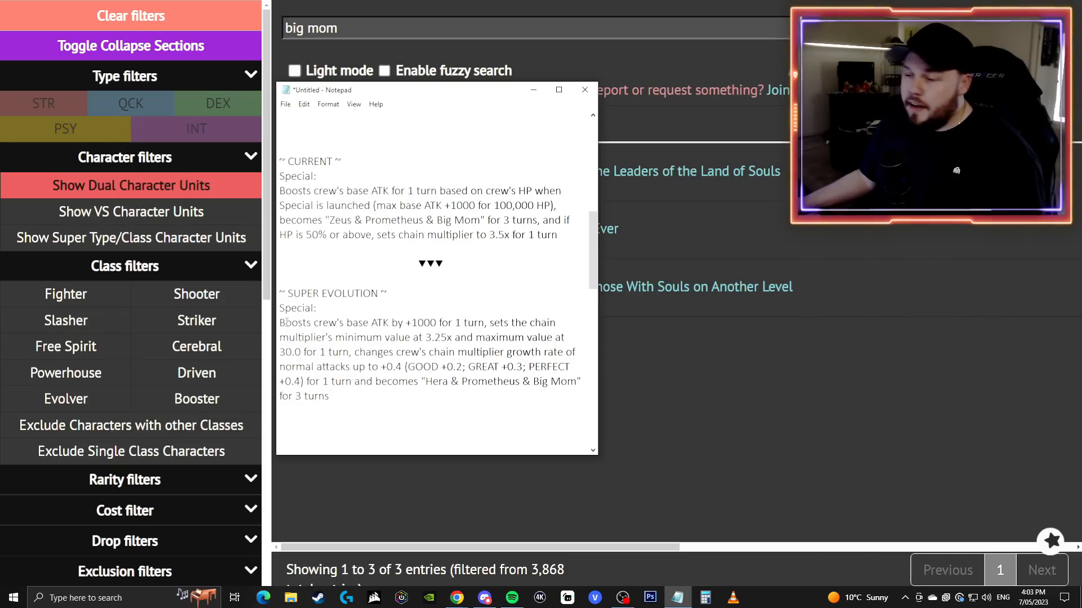
- Review the super-evolution Special draft: chain multiplier minimum clause and the GREAT +0.3 growth bonus
drag(283, 322, 439, 323)
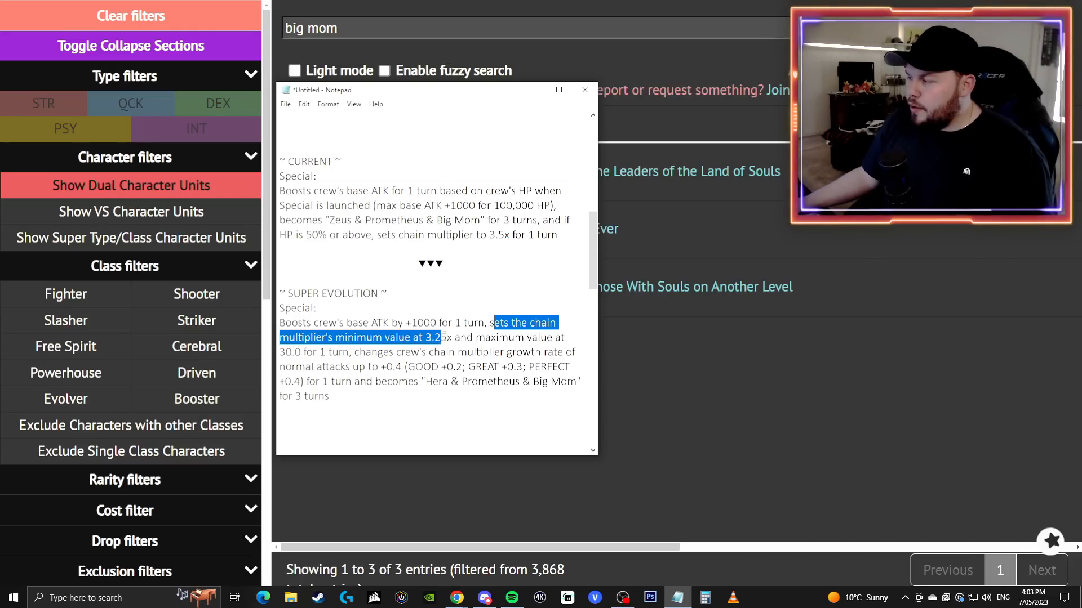
drag(439, 337, 349, 352)
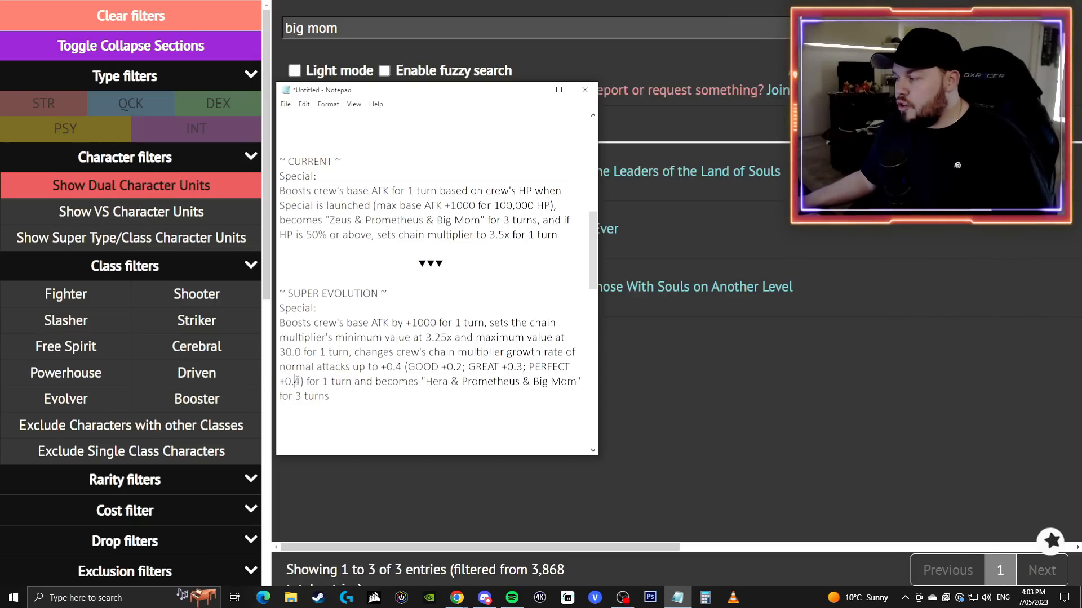
drag(530, 366, 302, 382)
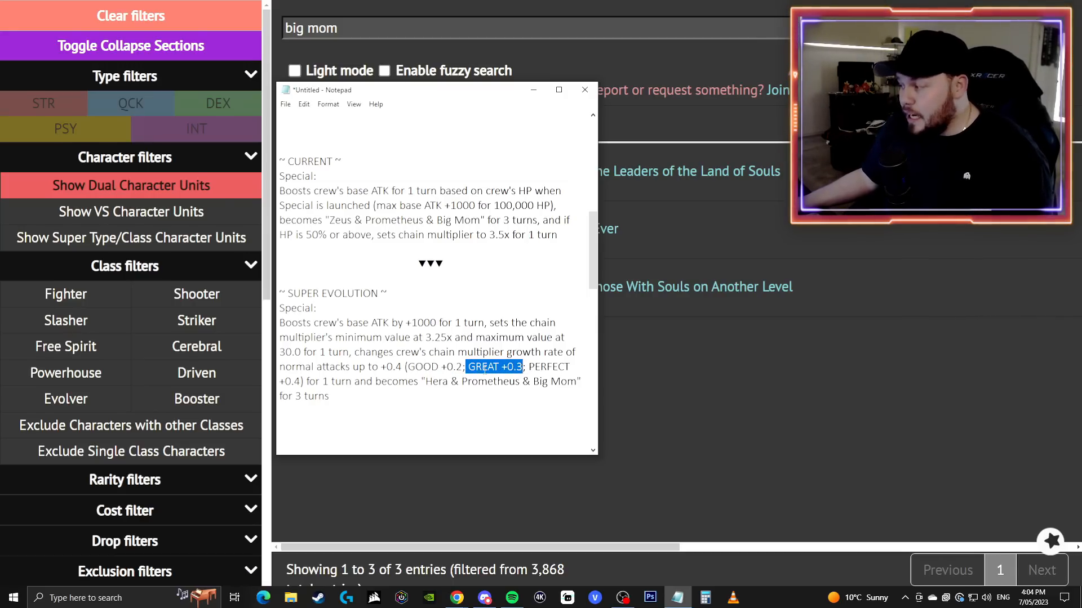
click(387, 366)
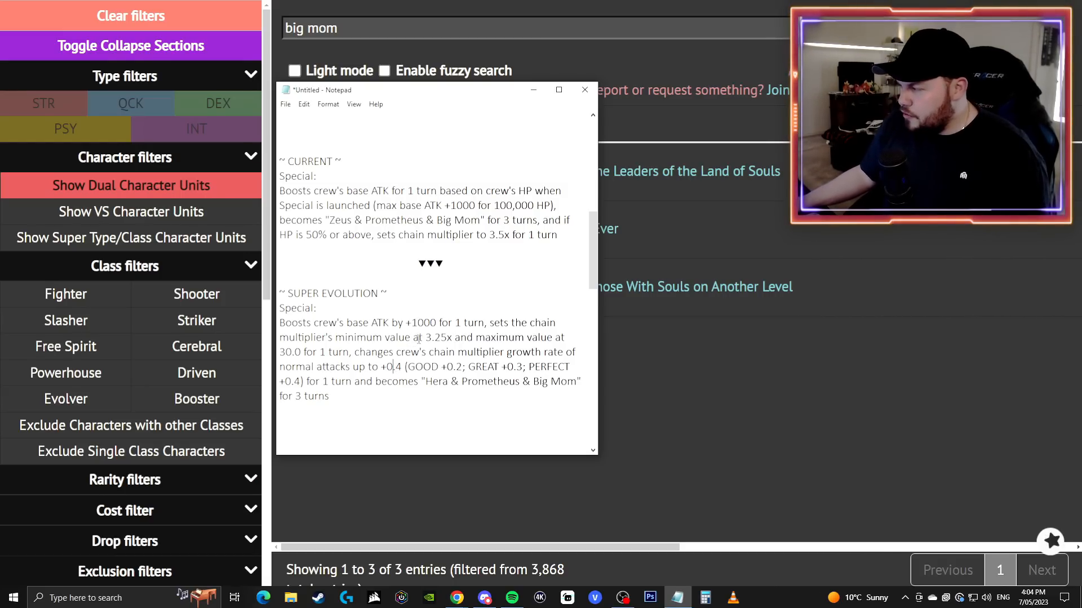
- Select the 30.0 chain cap, the 'Hera & Prometheus & Big Mom' name, then the whole super-evolution Special paragraph
double_click(290, 352)
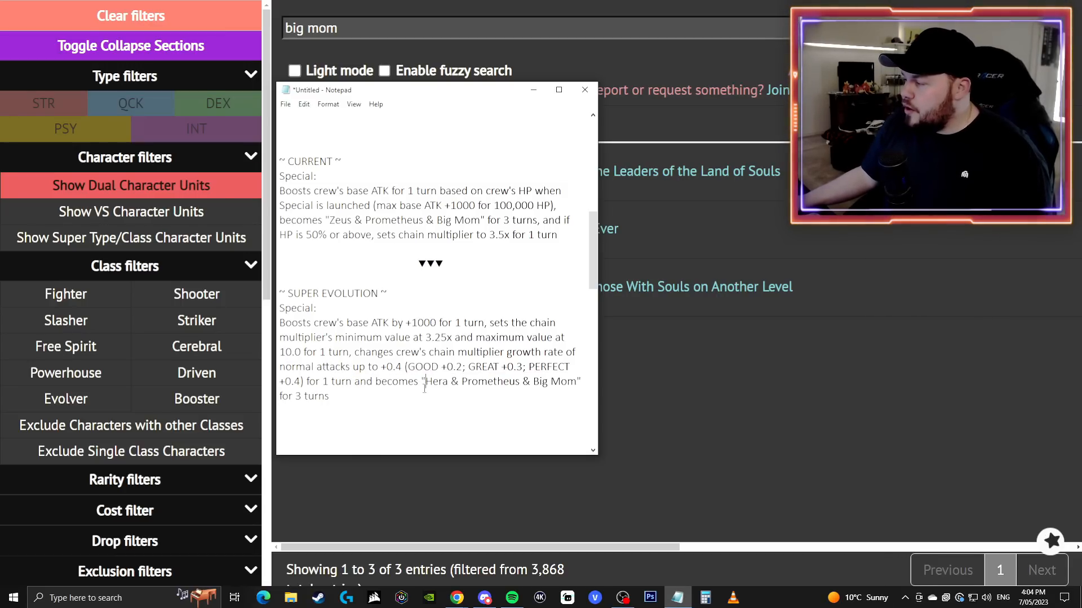
drag(426, 381, 568, 382)
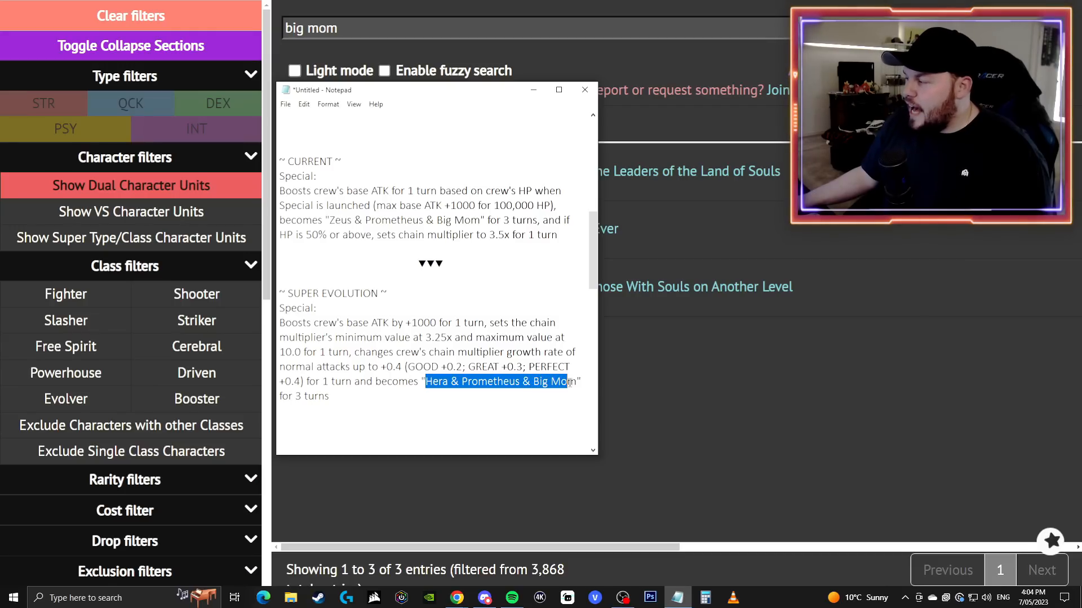
click(437, 388)
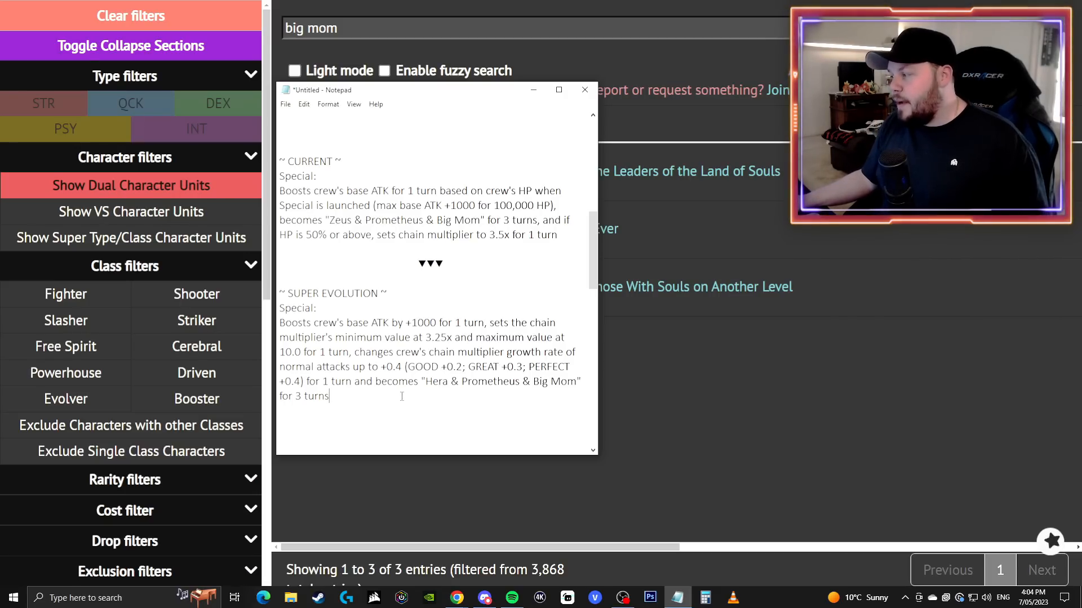
drag(279, 322, 330, 395)
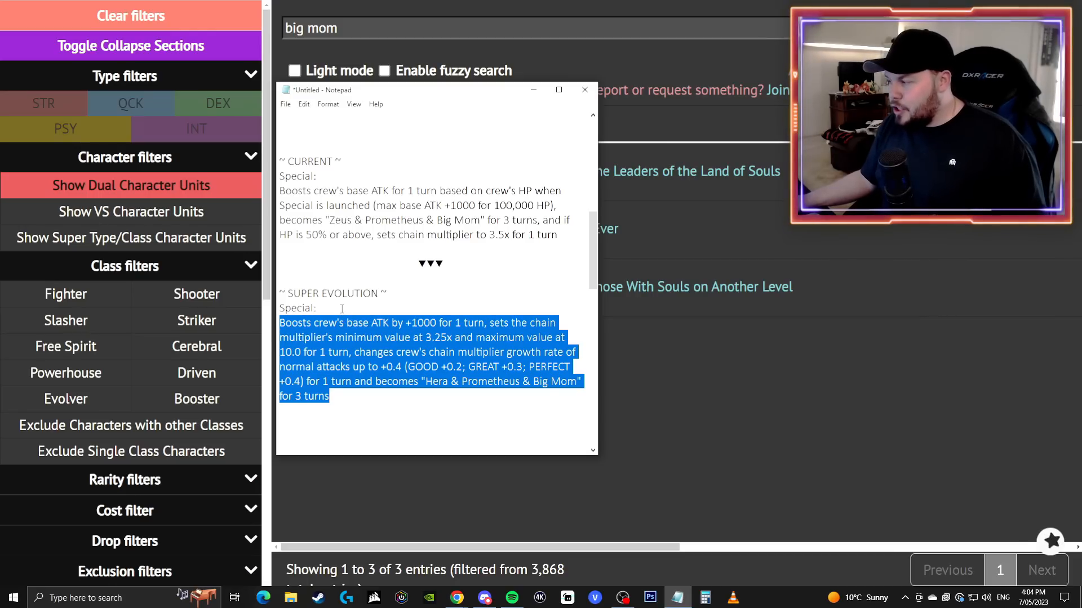
click(338, 306)
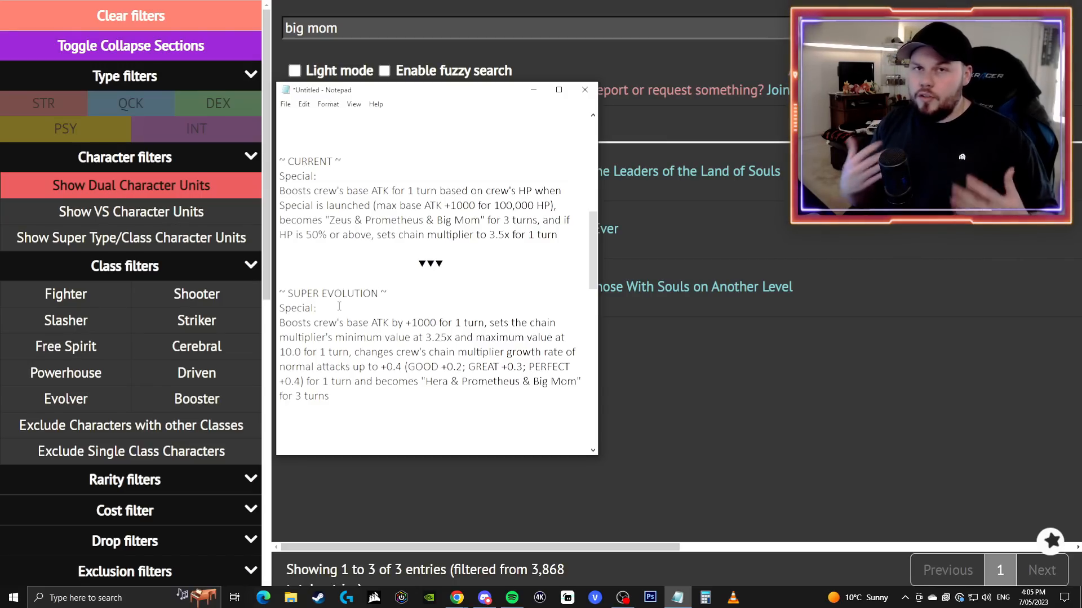
click(319, 308)
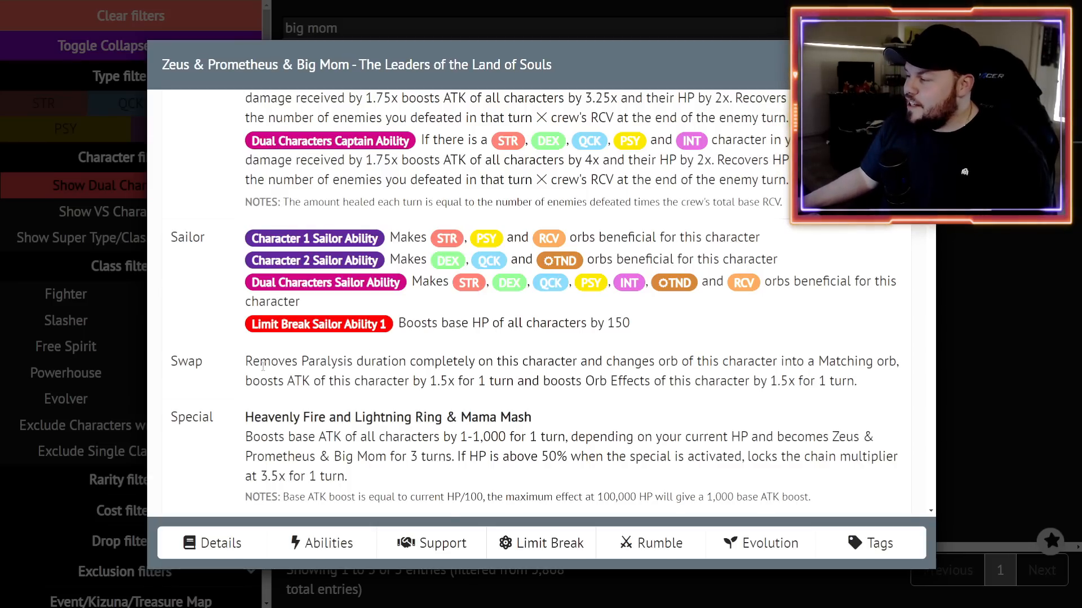
drag(245, 360, 493, 360)
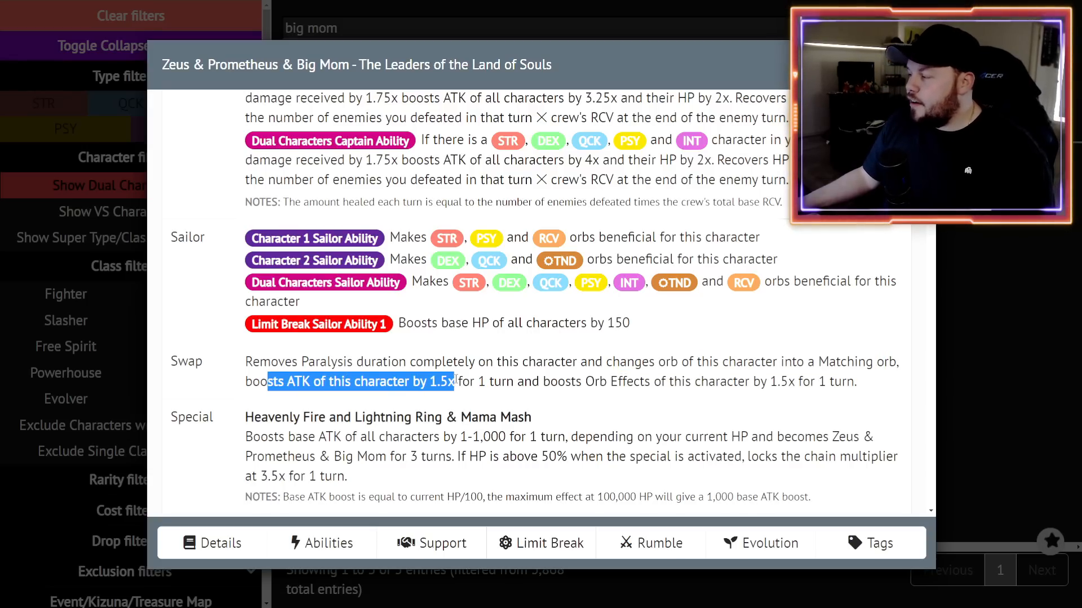
drag(455, 382, 514, 382)
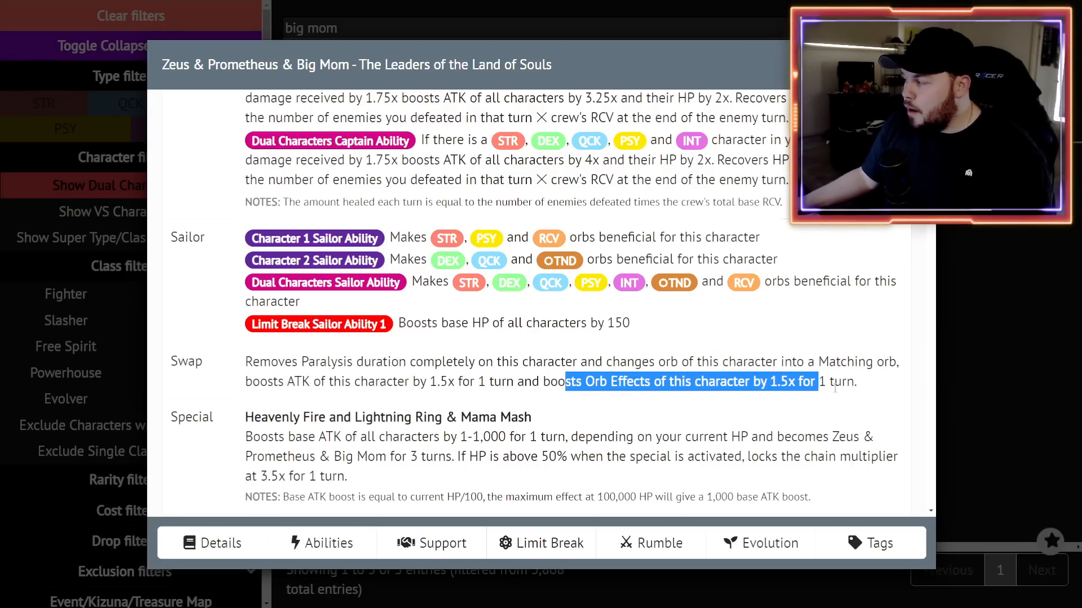
click(798, 336)
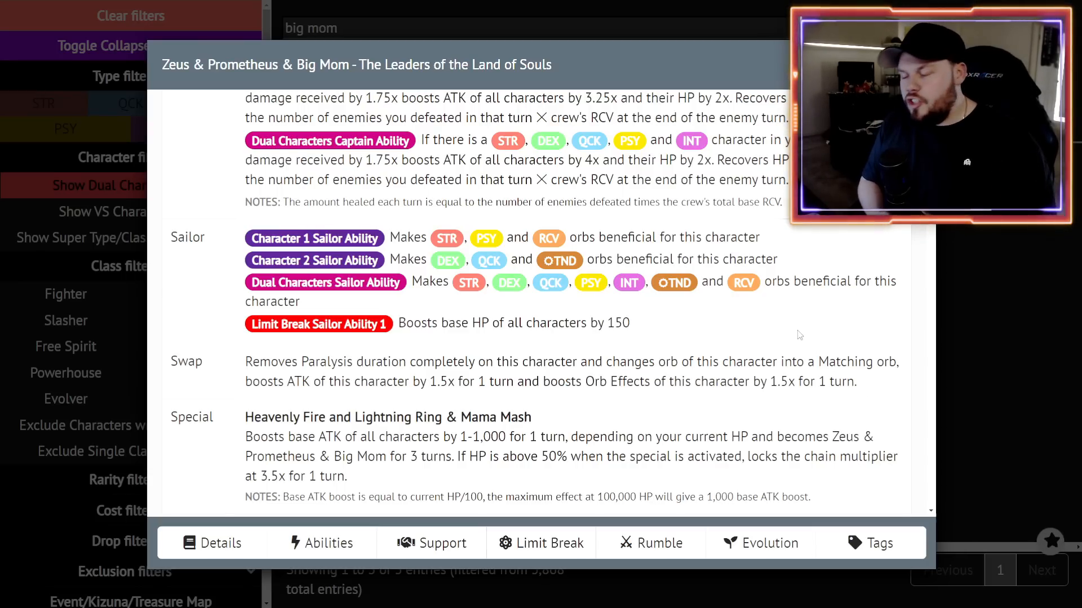
double_click(290, 437)
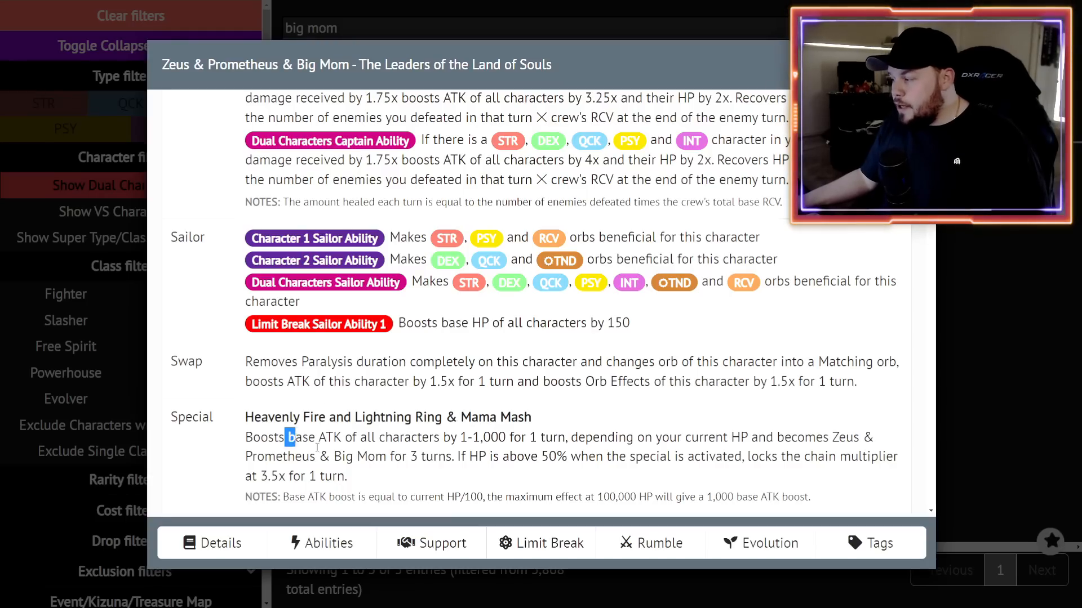
drag(286, 437, 348, 476)
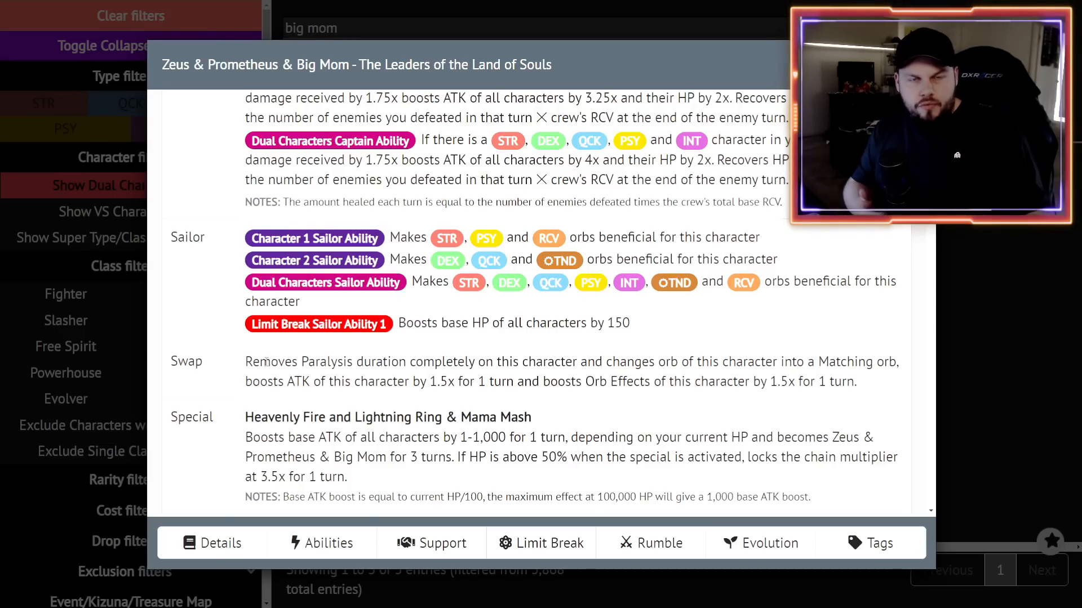
double_click(429, 381)
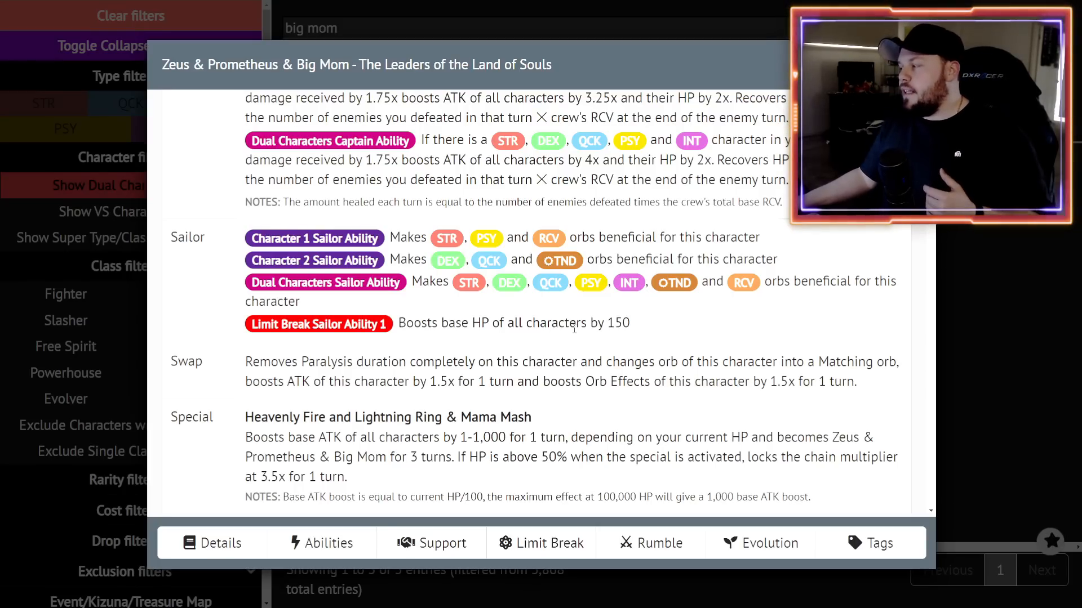
mouse_move(633, 329)
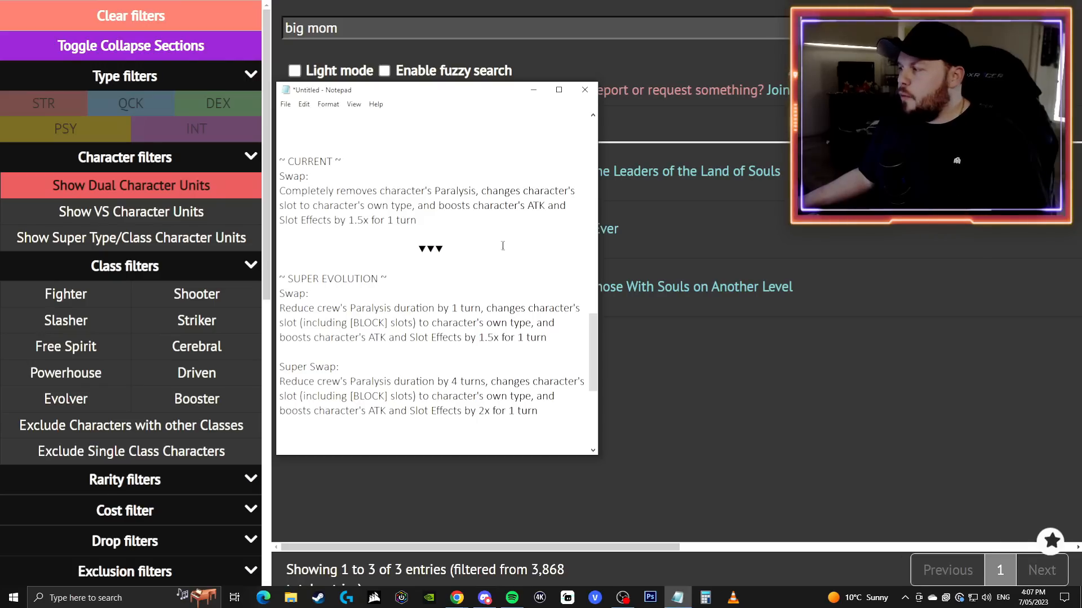
mouse_move(342, 370)
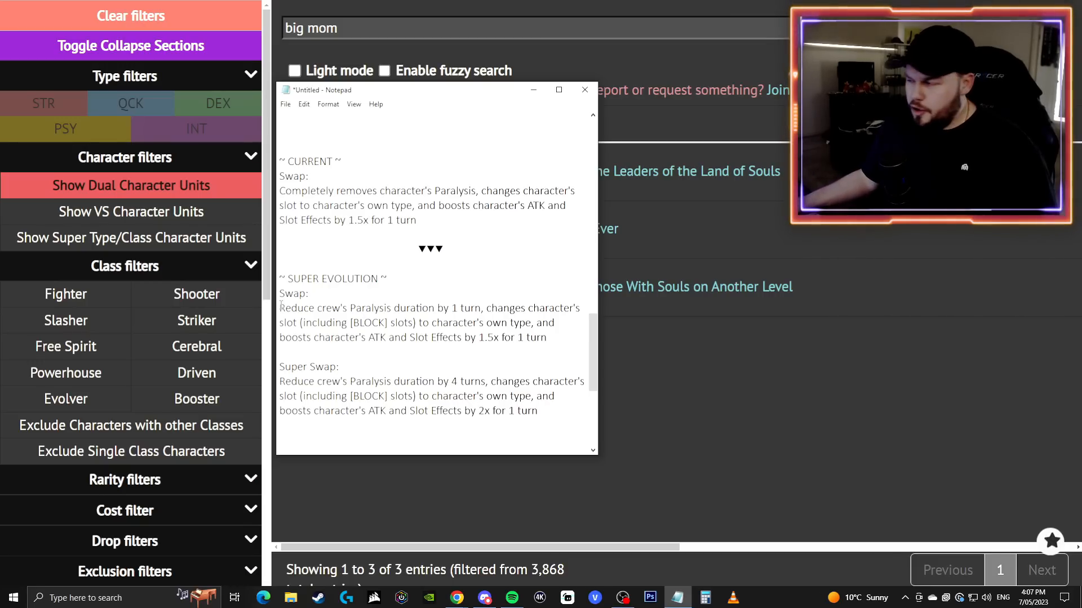
- Review the Swap draft, marking the Super Swap's 2x Slot Effects clause, then scroll back toward the captain text
drag(279, 307, 481, 308)
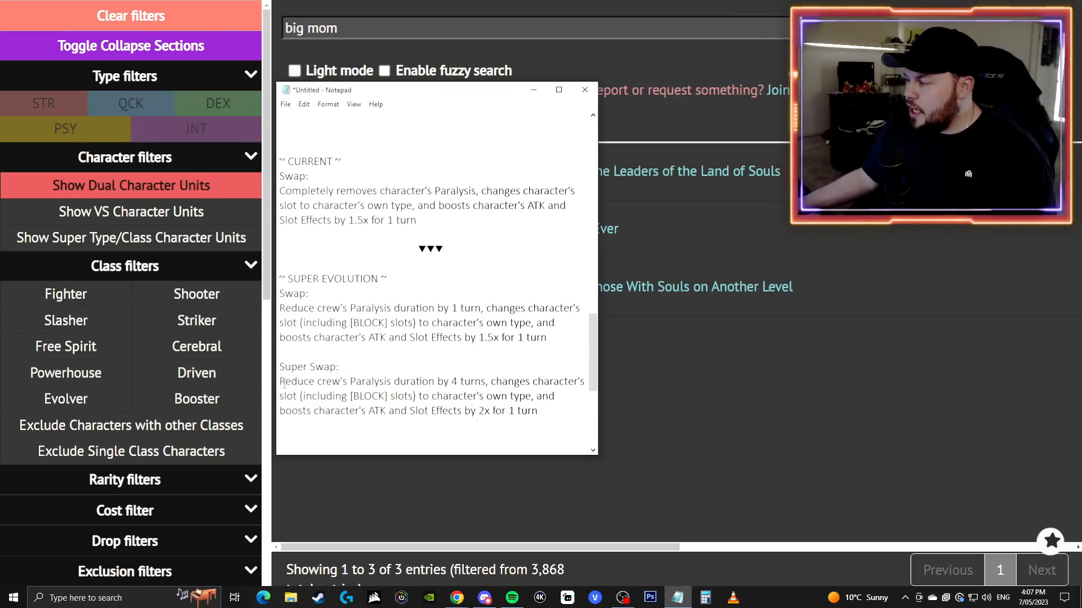
drag(282, 382, 486, 382)
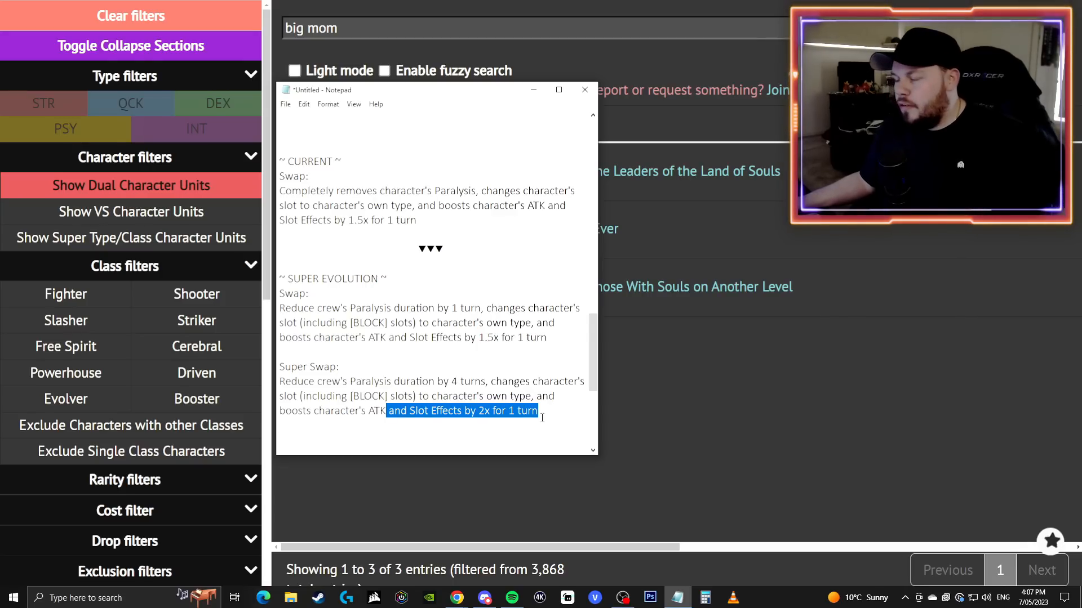
click(540, 410)
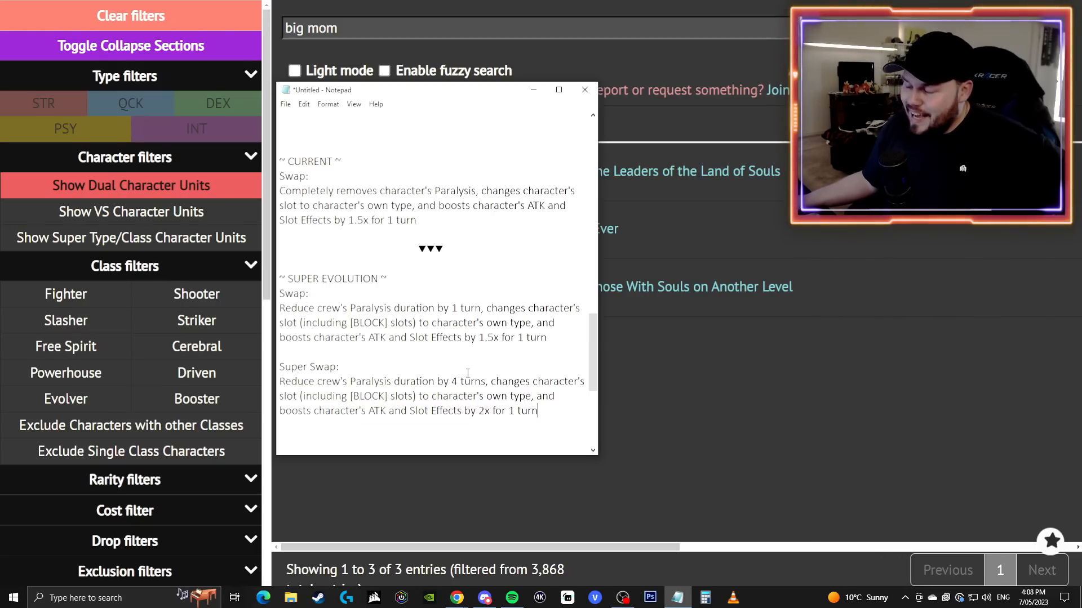
scroll(down, 3)
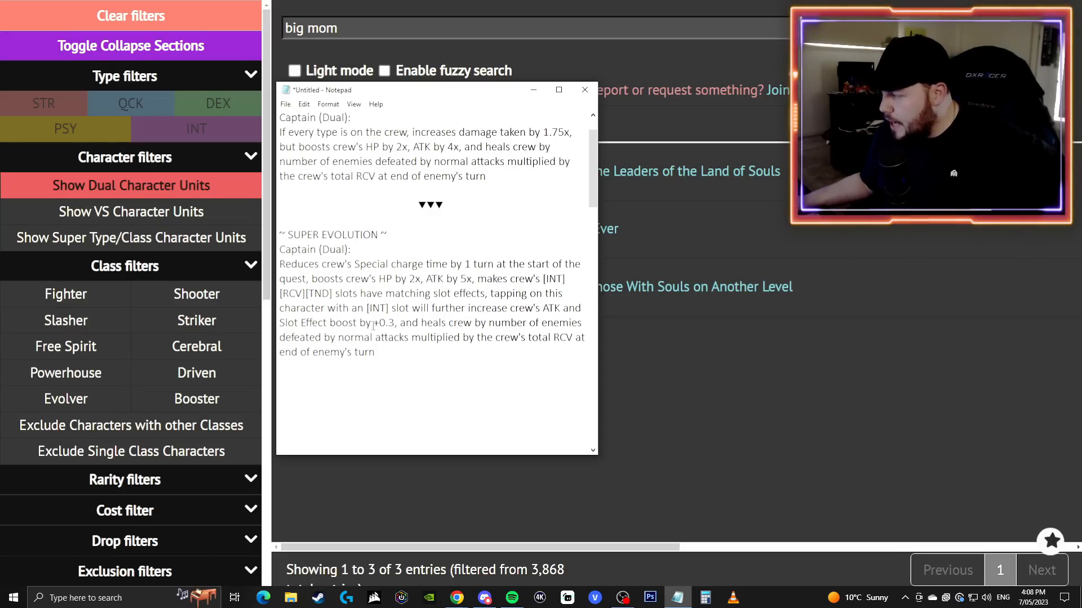
double_click(376, 322)
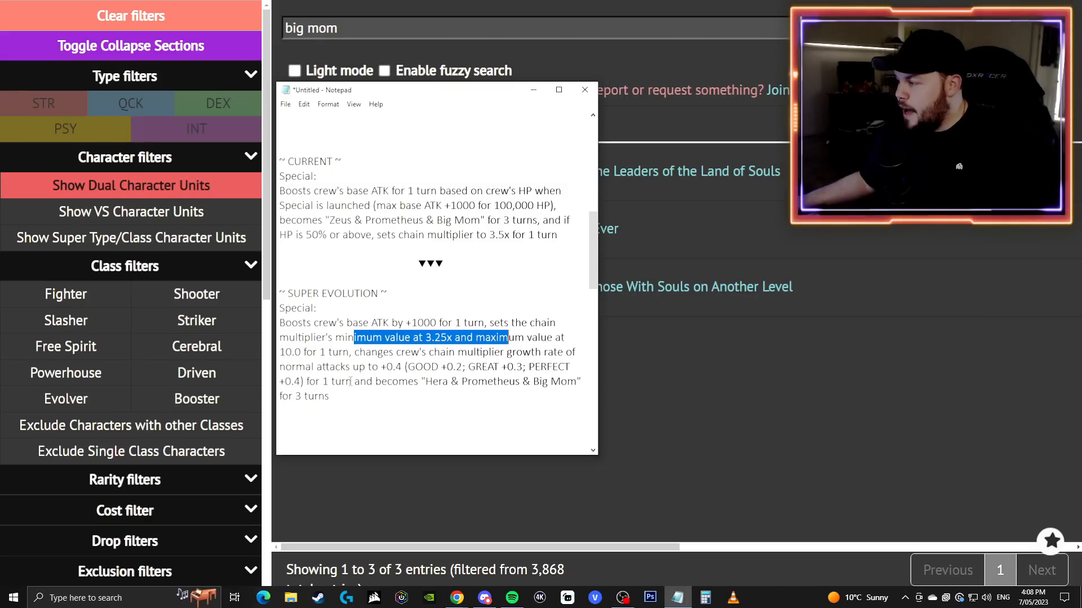
click(442, 387)
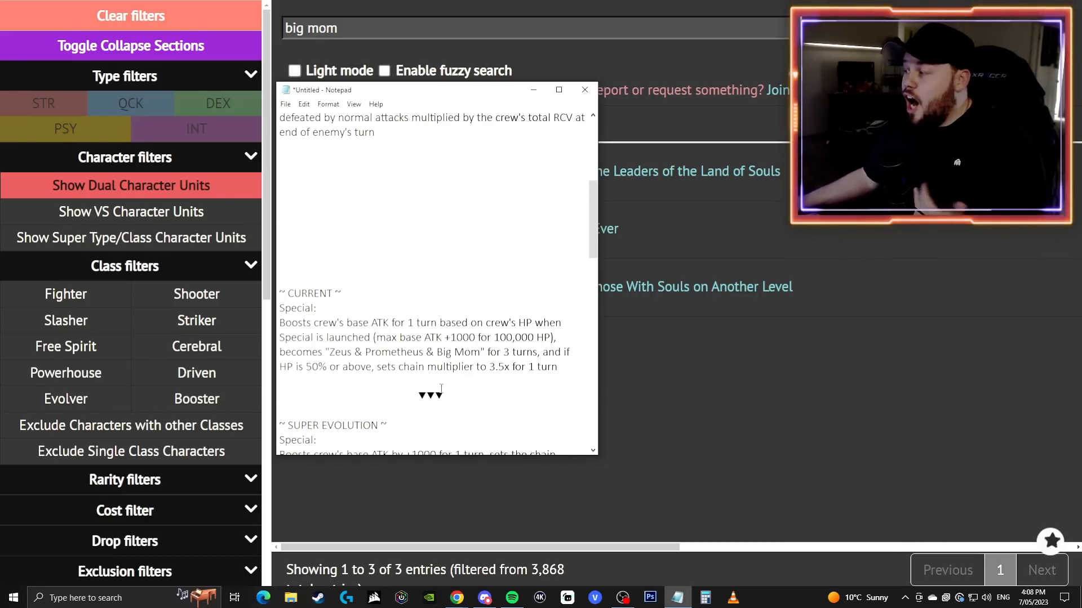
scroll(down, 3)
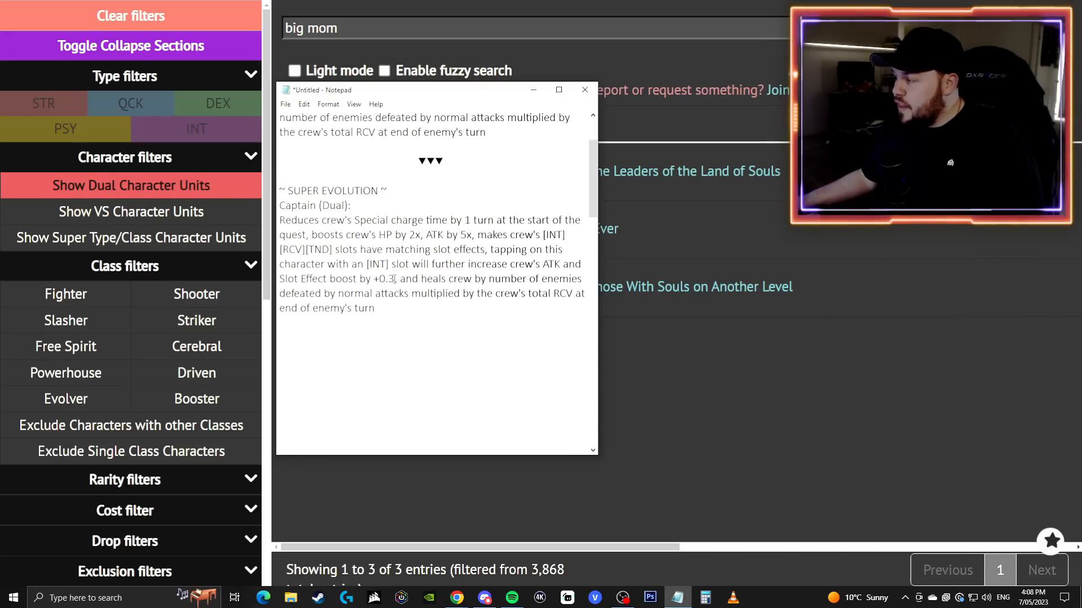
drag(490, 249, 395, 279)
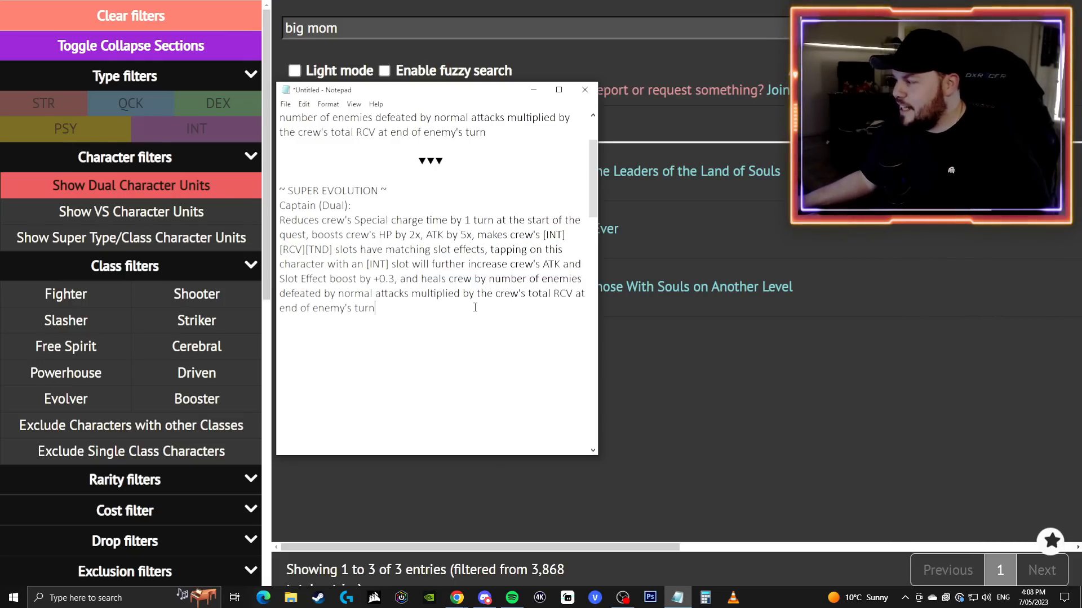
scroll(down, 3)
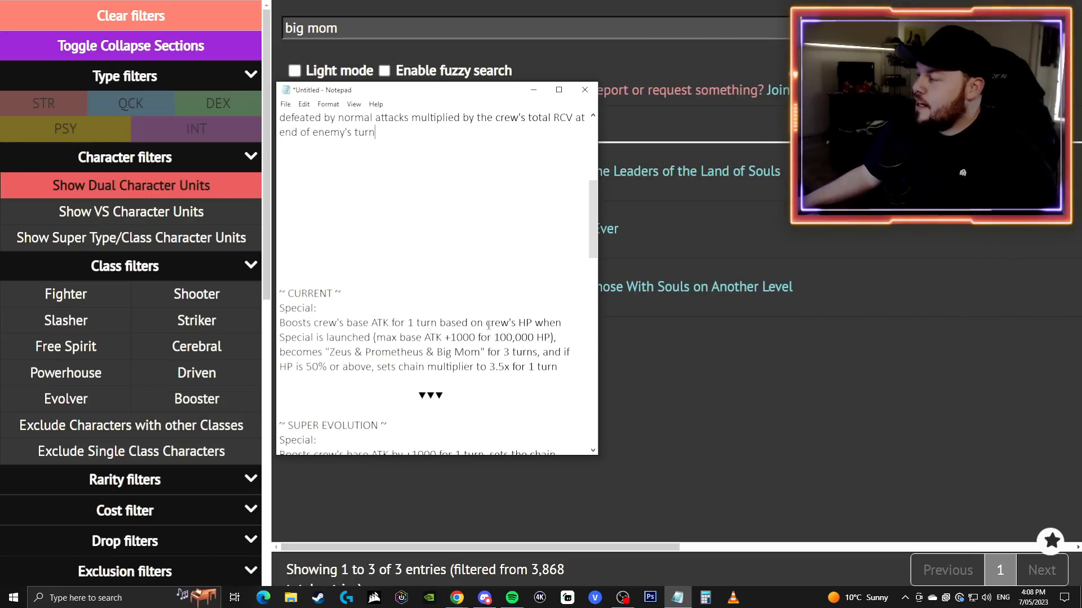
scroll(down, 3)
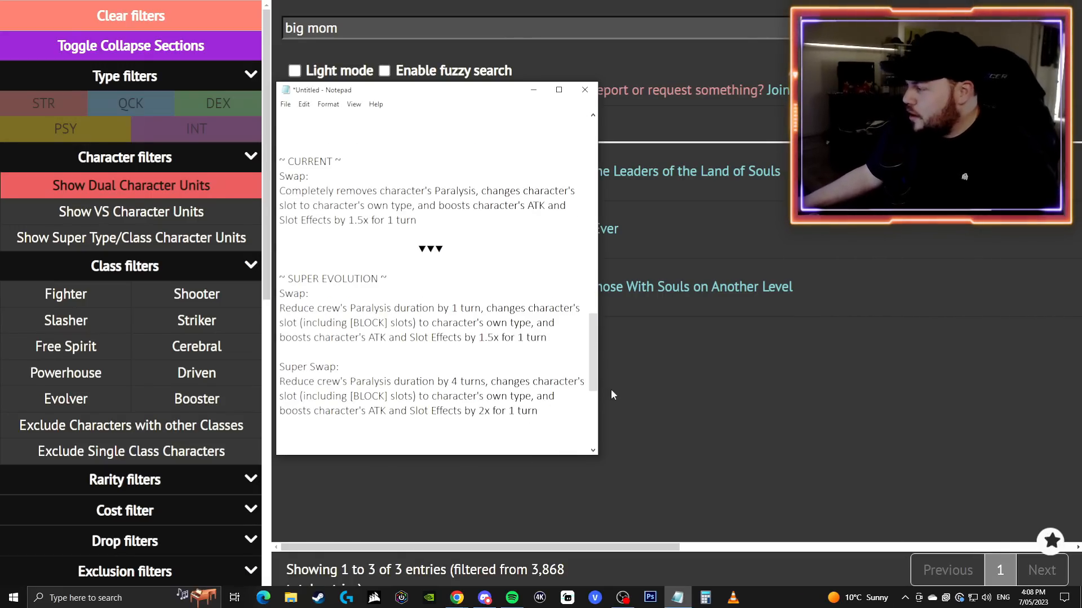